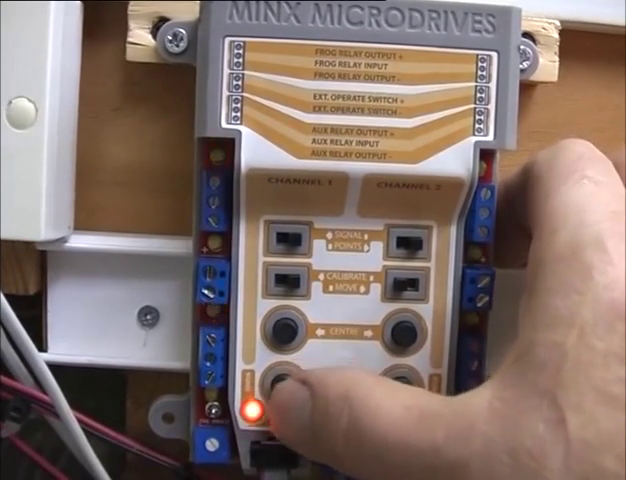
- Operate channel 1 so its LED turns green and the frog and aux relays switch
{"action": "left_click", "coordinate": [283, 390]}
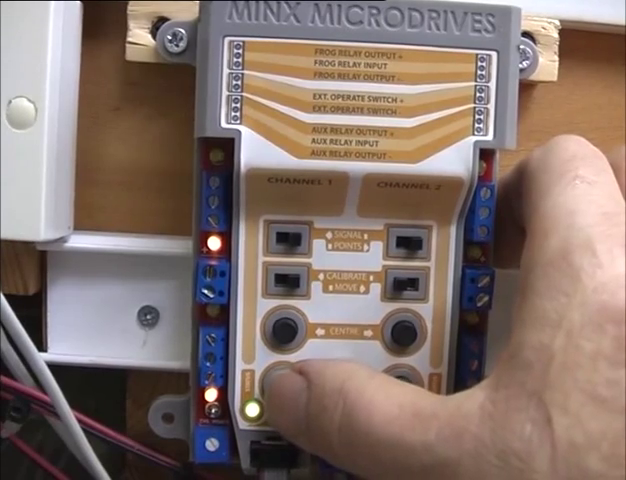